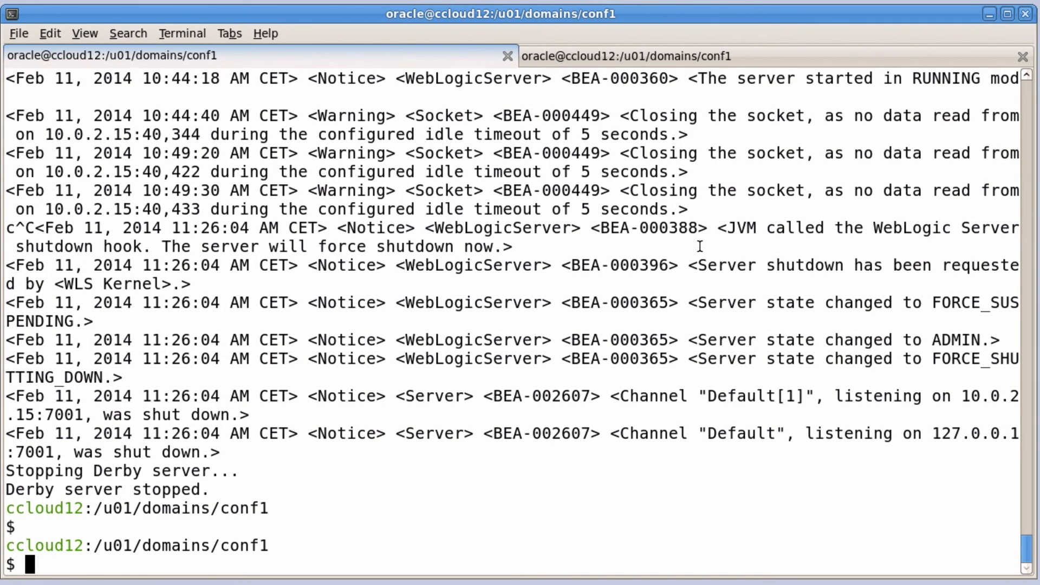
# Enter cd at the shell prompt to change into the domain's bin directory.
pyautogui.write('cd')
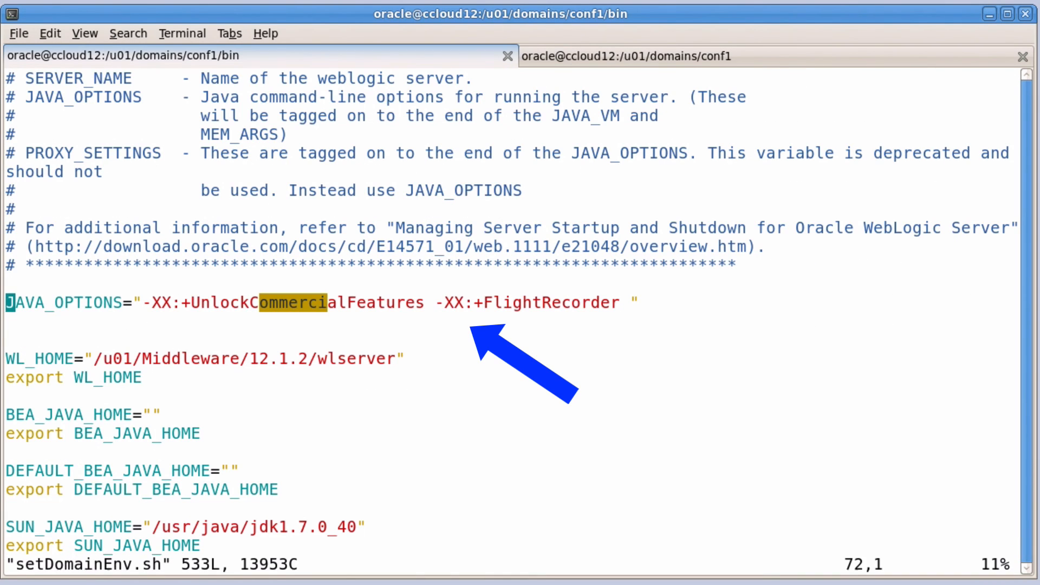
# Search setDomainEnv.sh for 'ommer' to jump to the JAVA_OPTIONS commercial-features line.
pyautogui.write('/ommer')
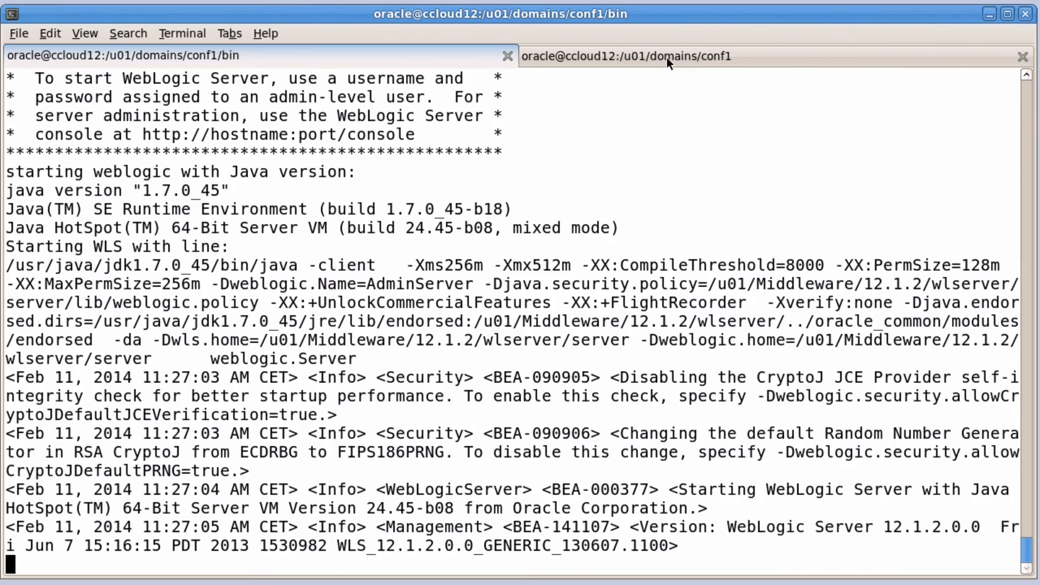
# From the second terminal session, launch Java Mission Control with the jmc command.
pyautogui.click(627, 55)
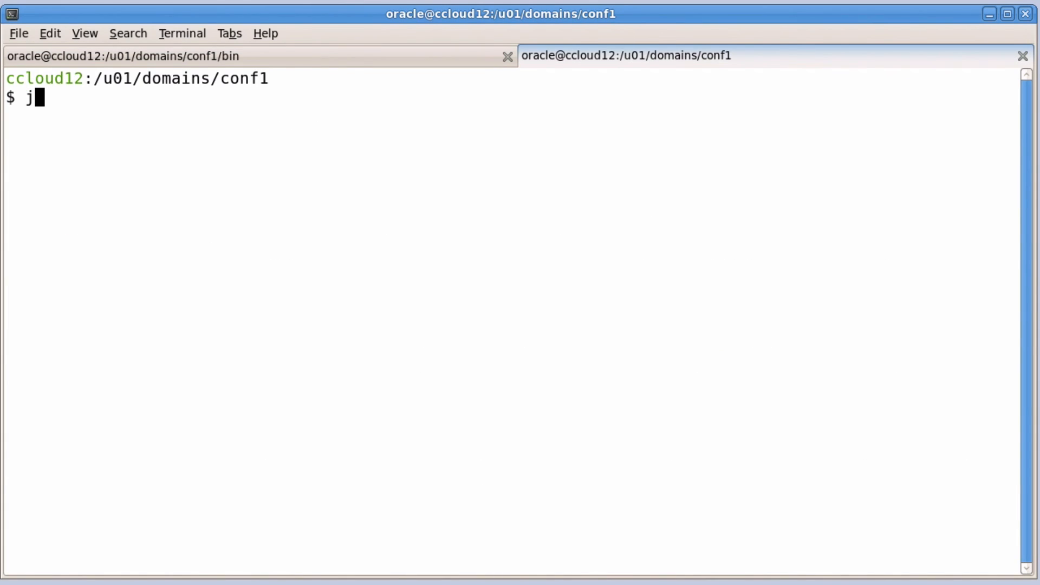
pyautogui.write('mc')
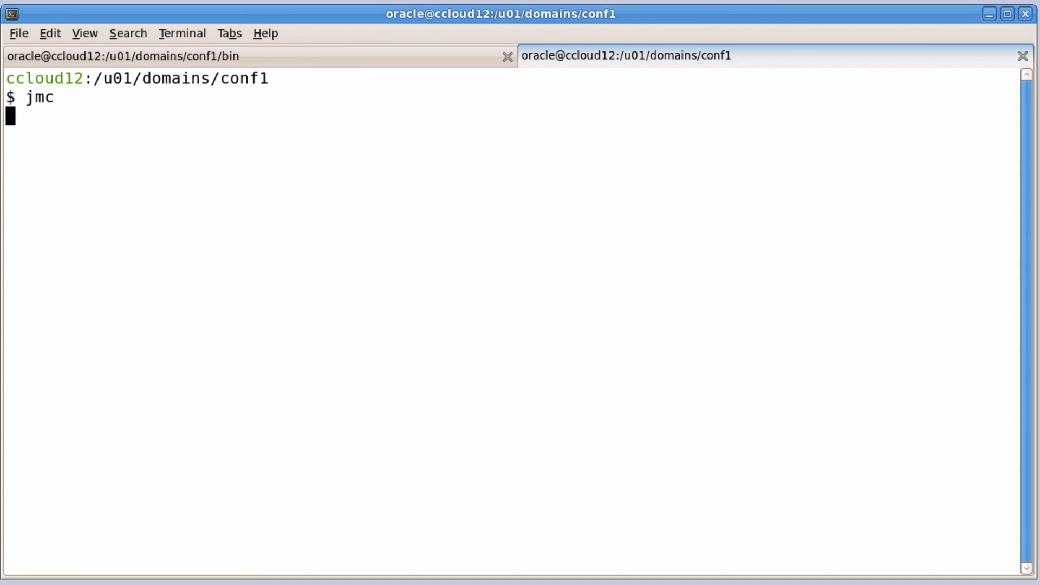
pyautogui.press('Return')
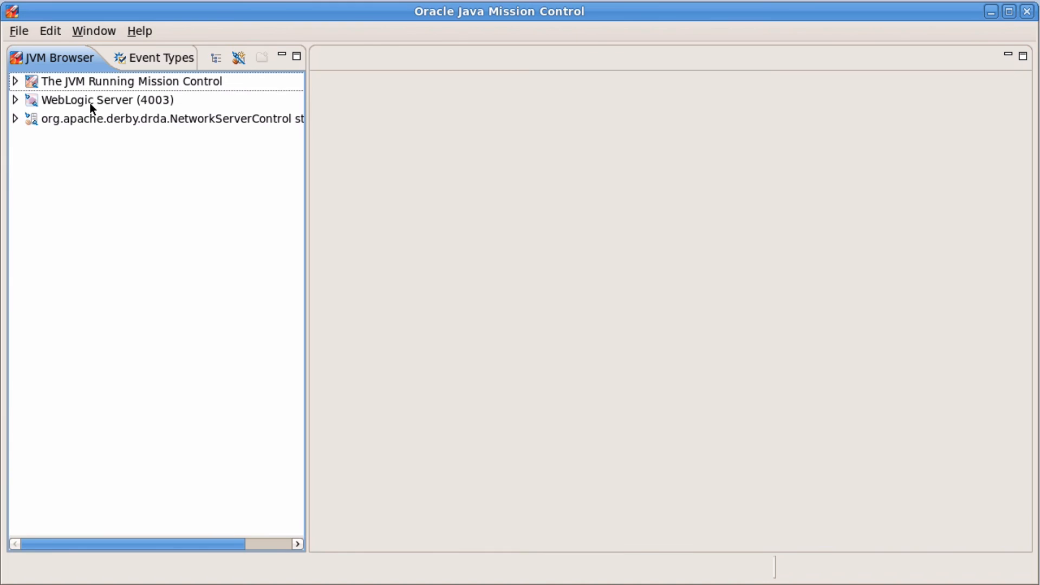
# Start a flight recording on the WebLogic Server (4003) JVM from the JVM Browser.
pyautogui.rightClick(99, 99)
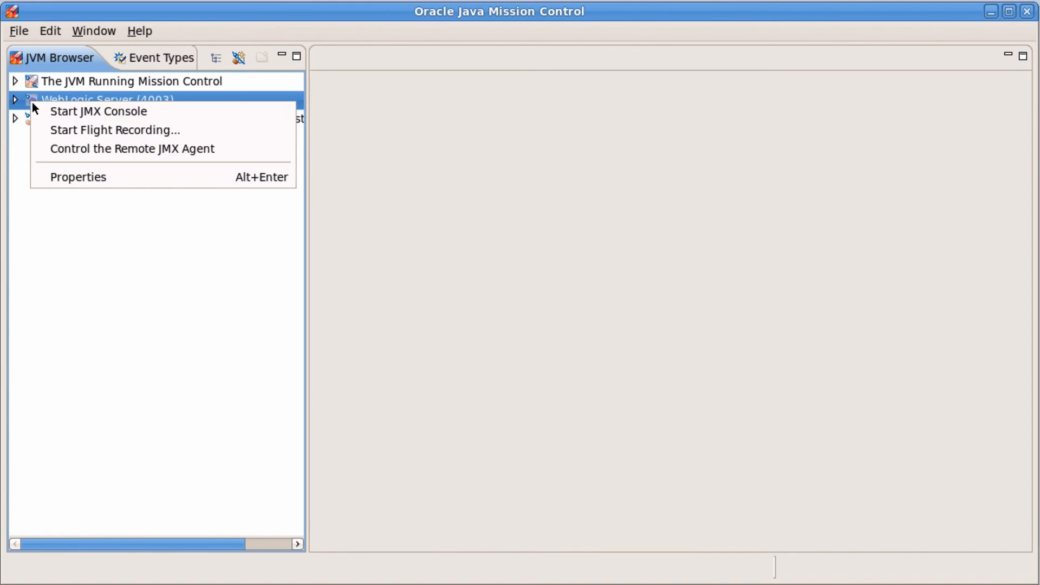
pyautogui.moveTo(116, 130)
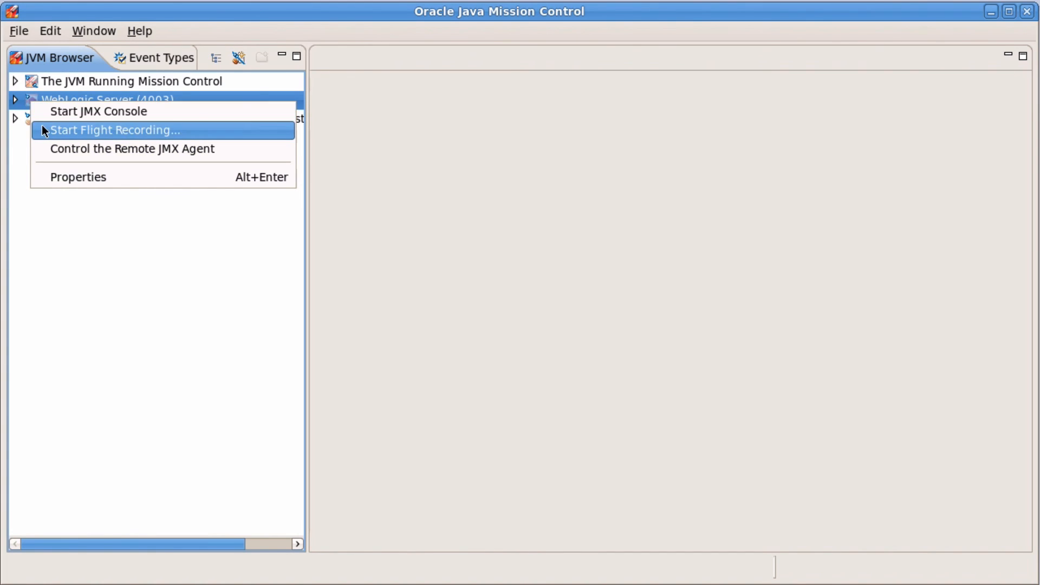
pyautogui.click(116, 130)
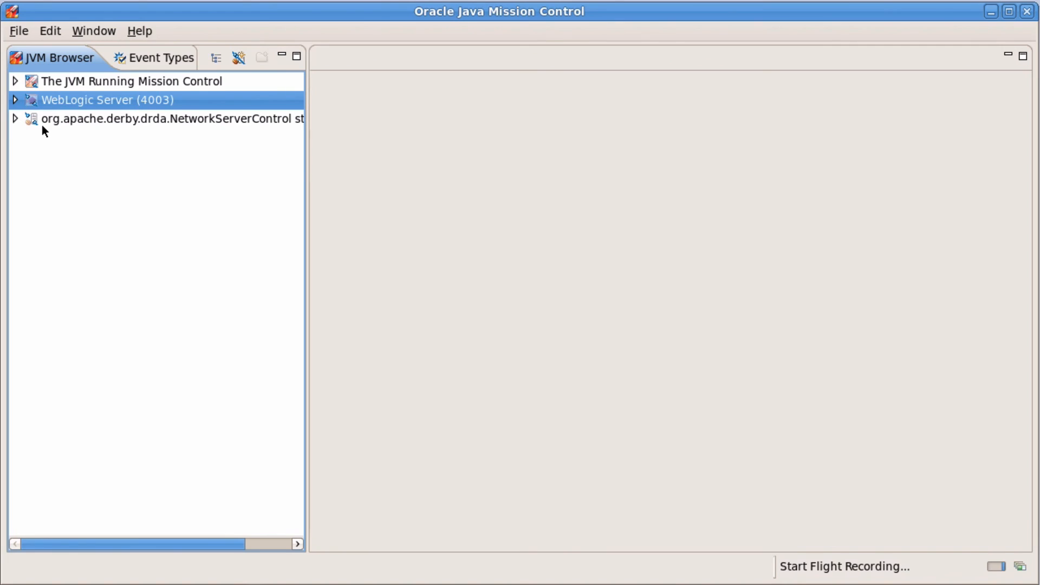
# Set My Recording's recording time to 2 min and proceed to the event-selection page.
pyautogui.click(844, 565)
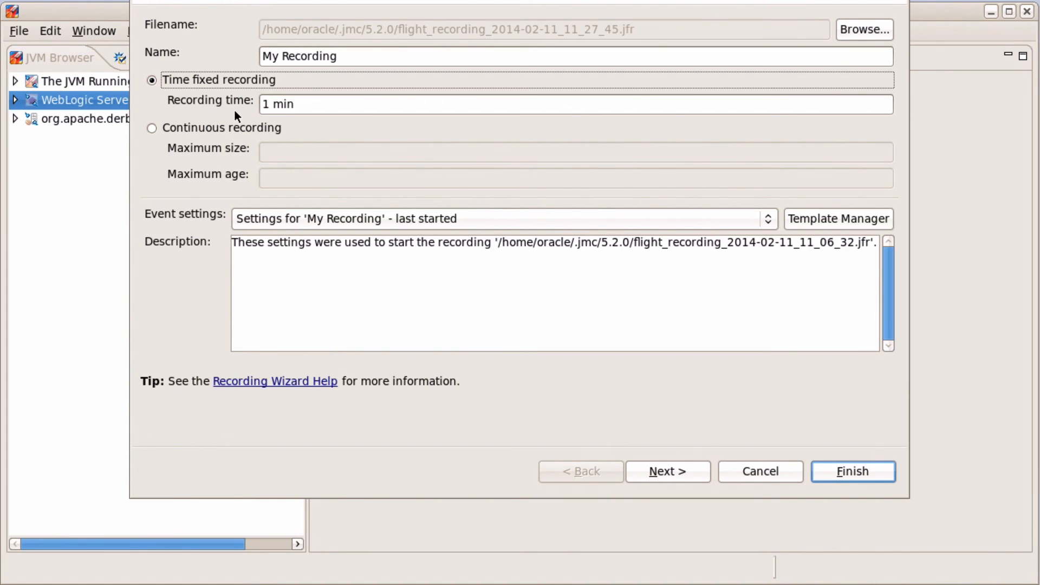
pyautogui.moveTo(224, 162)
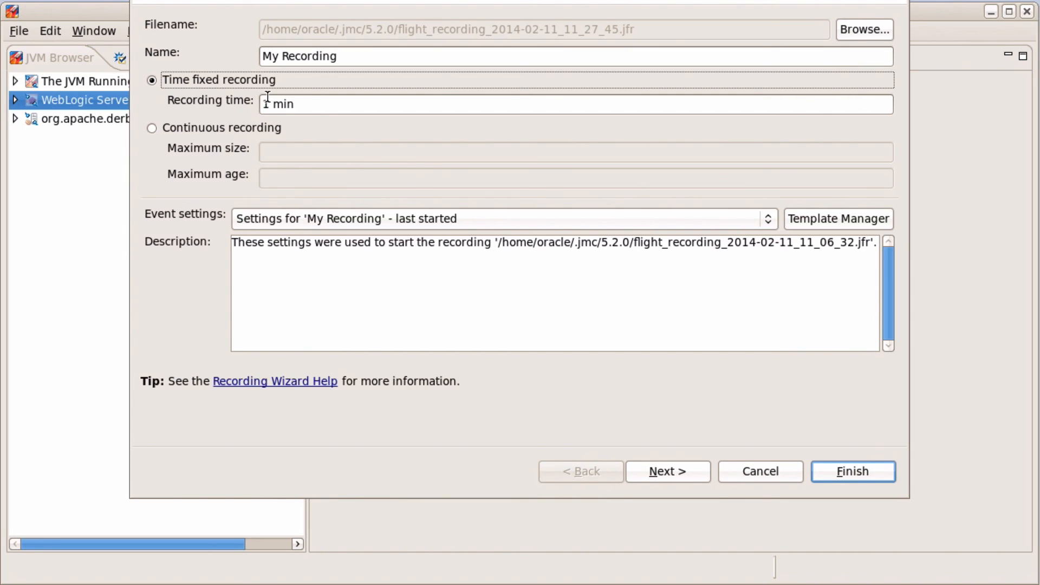
pyautogui.write('2')
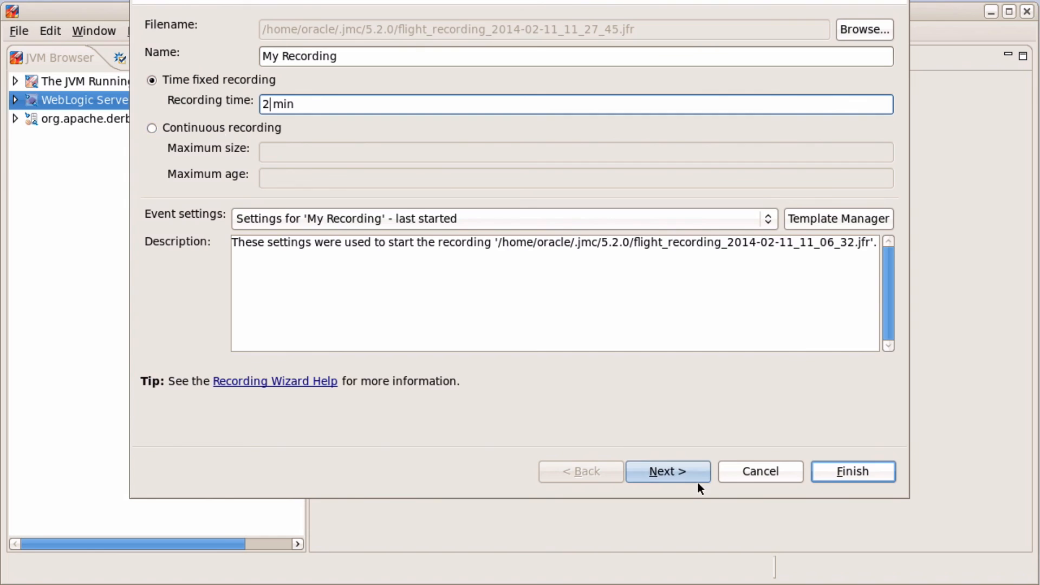
pyautogui.click(666, 471)
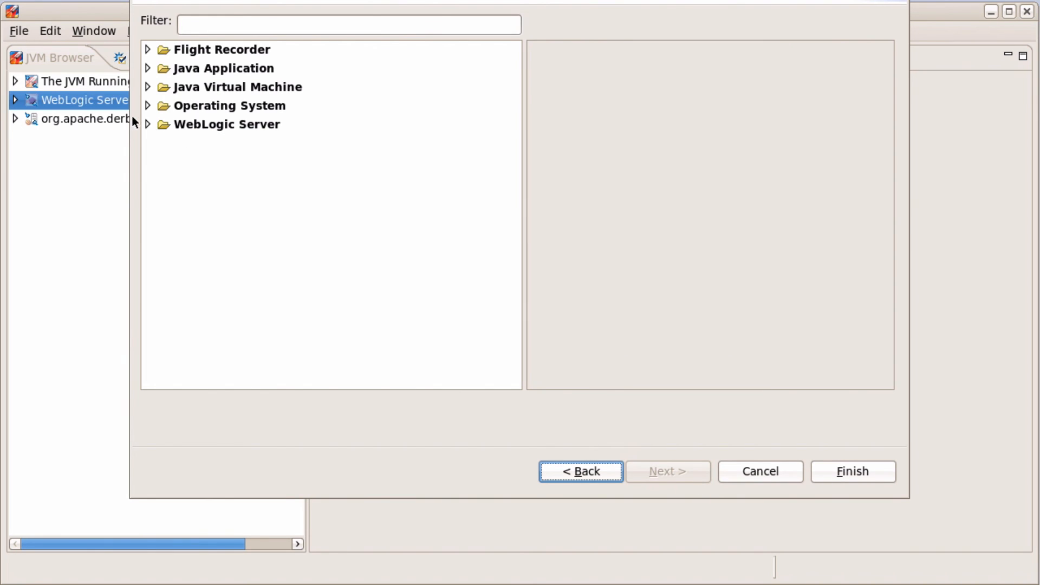
# Review the WebLogic Server Jdbc event types, including JDBC Connection Close, then finish the wizard.
pyautogui.click(149, 123)
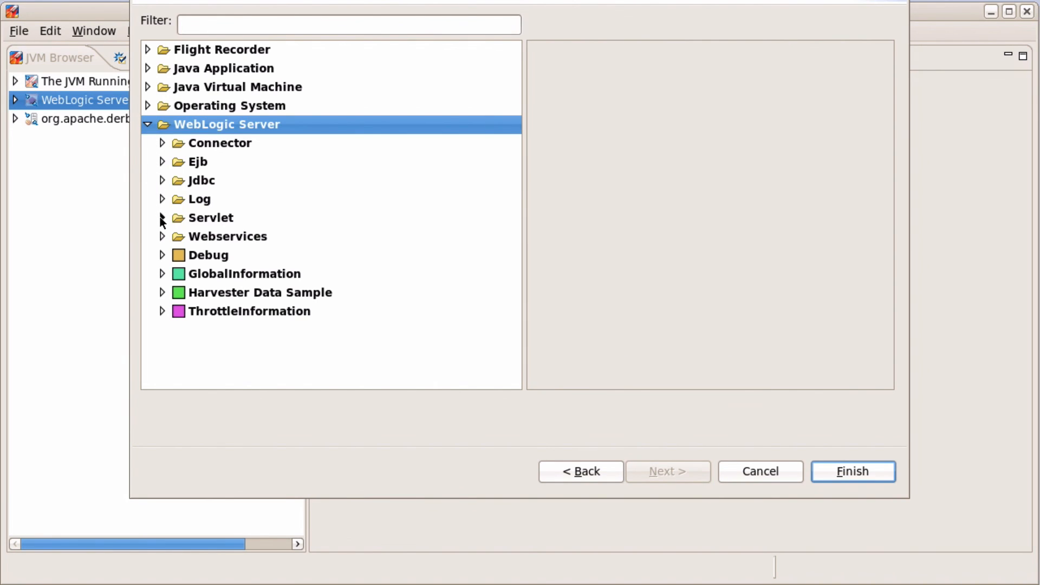
pyautogui.click(162, 180)
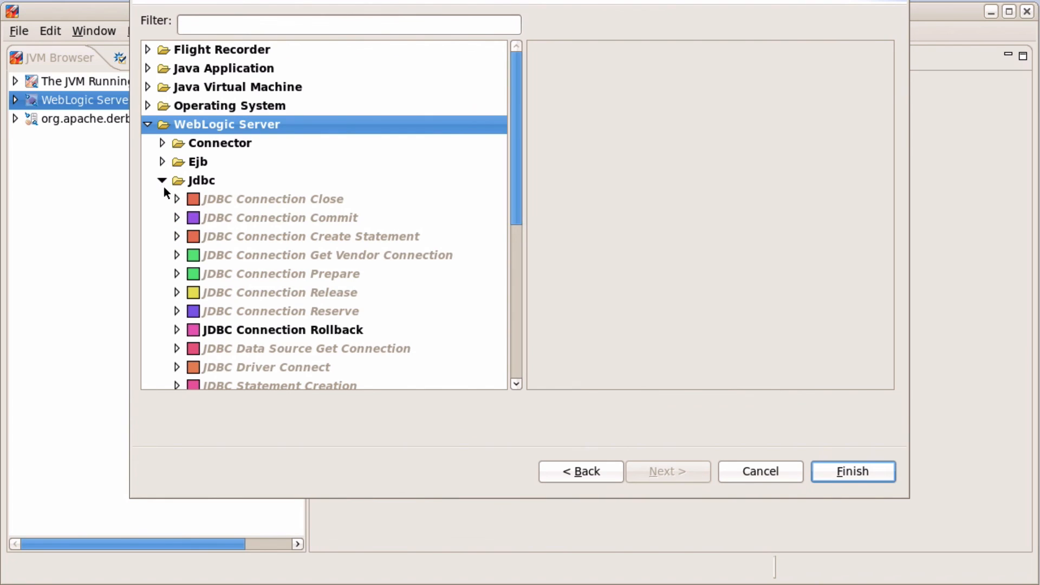
pyautogui.click(177, 198)
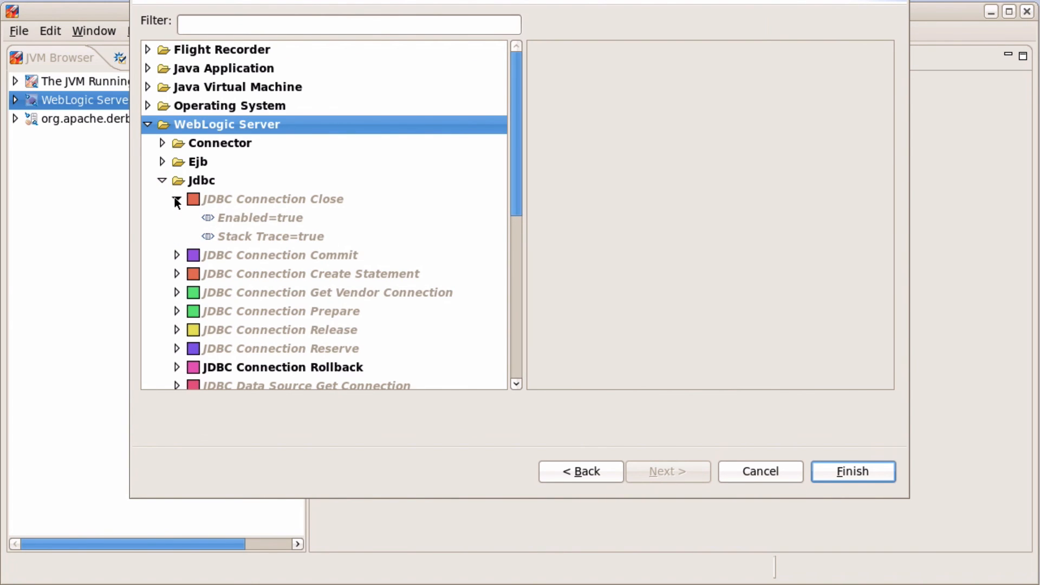
pyautogui.click(177, 200)
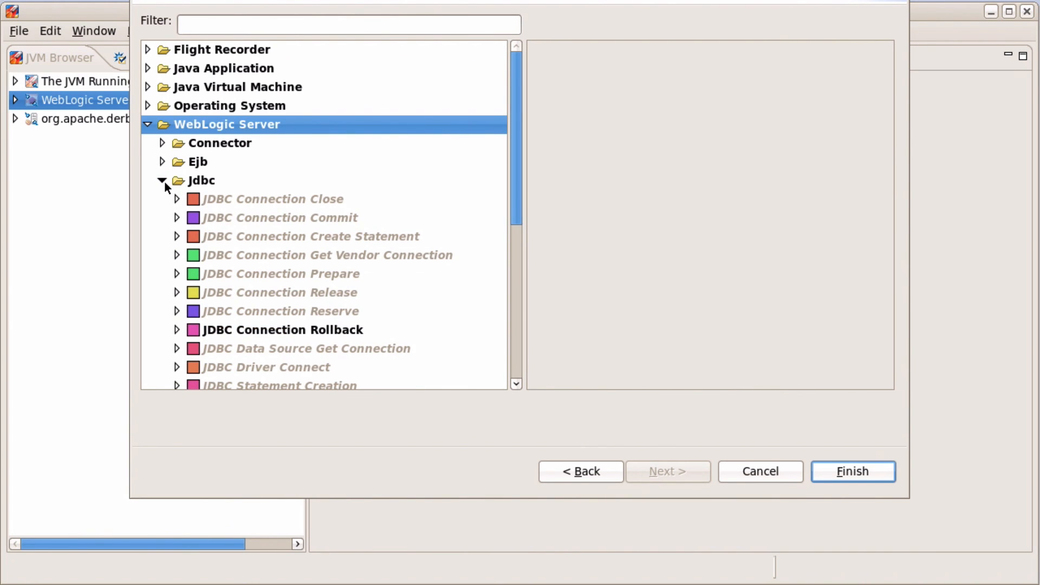
pyautogui.click(162, 181)
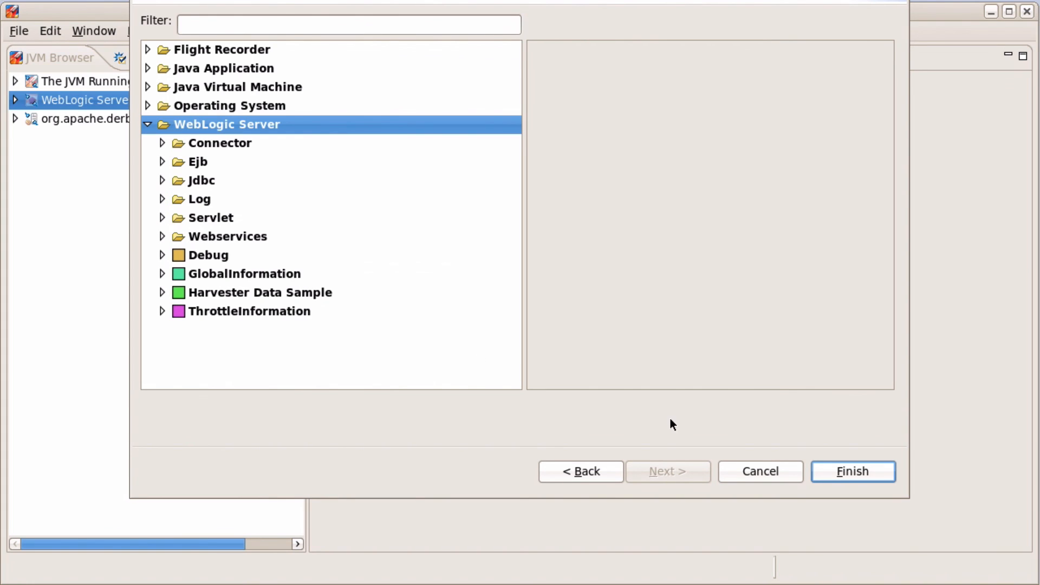
pyautogui.click(851, 471)
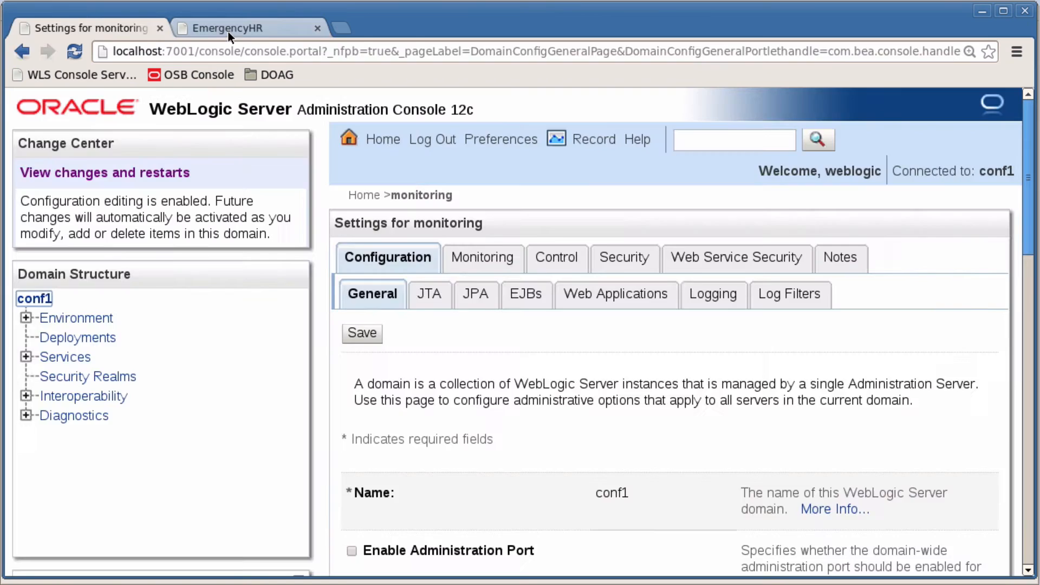
# Load the emergency doctors list in the EmergencyHR page via 'Come on, quick!'.
pyautogui.click(228, 28)
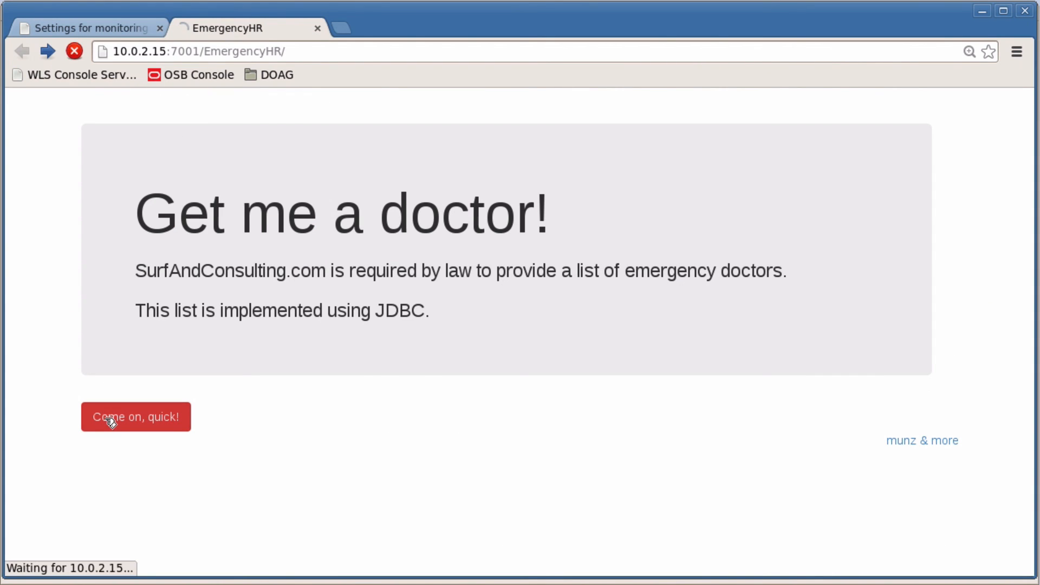
pyautogui.click(136, 415)
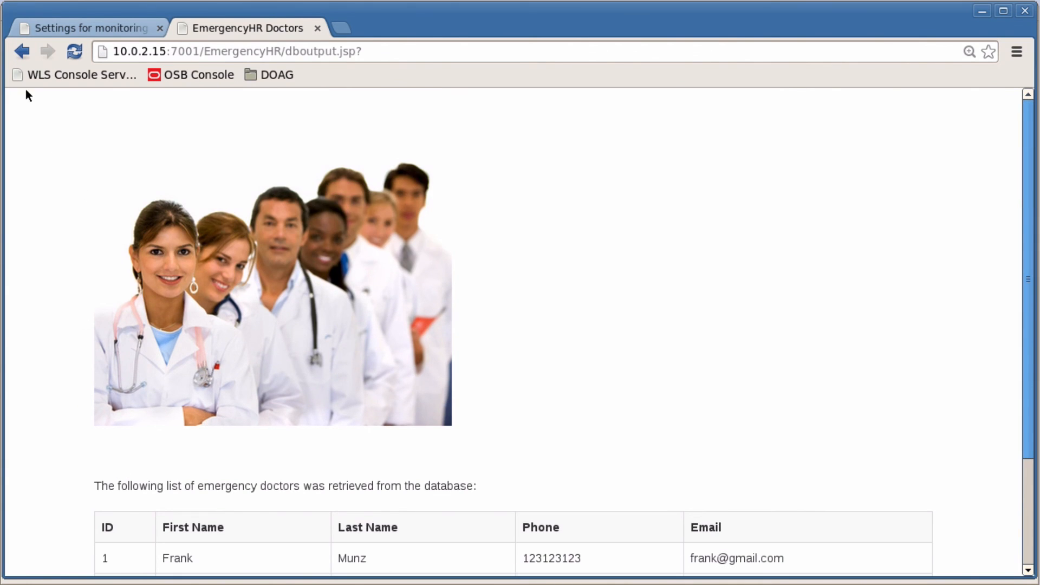
pyautogui.moveTo(42, 95)
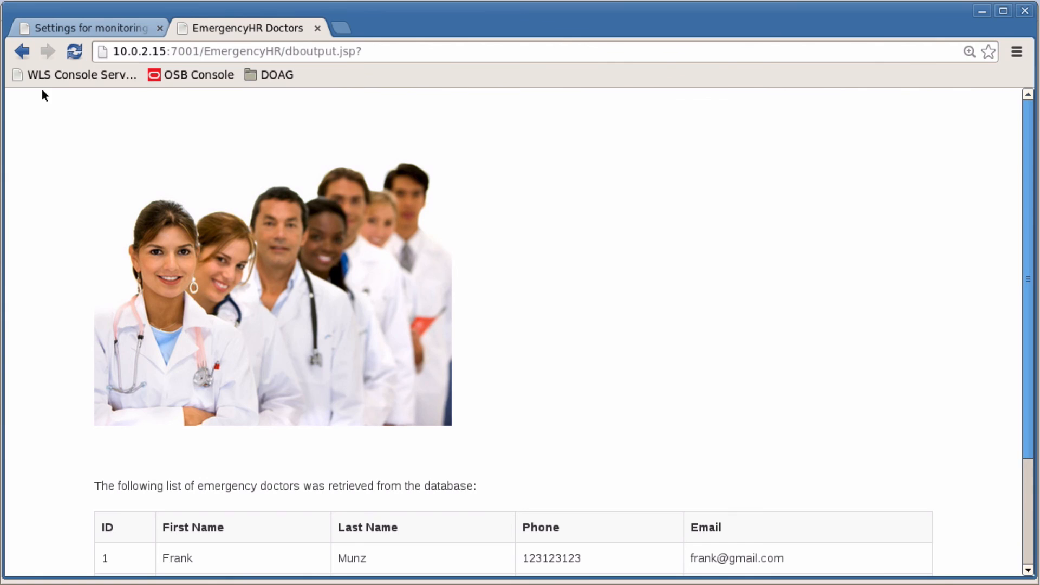
pyautogui.moveTo(154, 428)
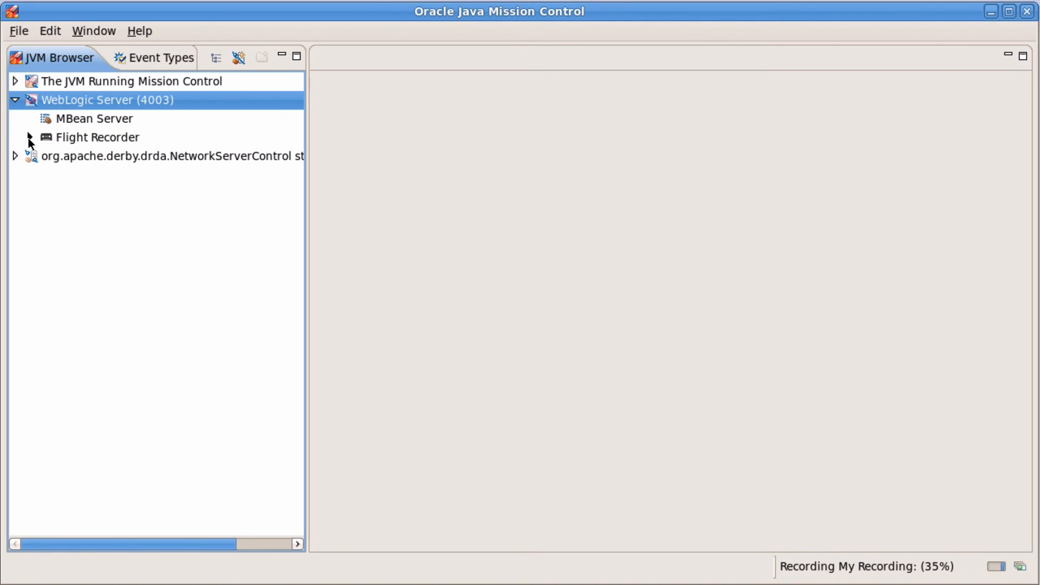
# Stop My Recording under WebLogic Server's Flight Recorder and view its .jfr recording tab.
pyautogui.click(29, 138)
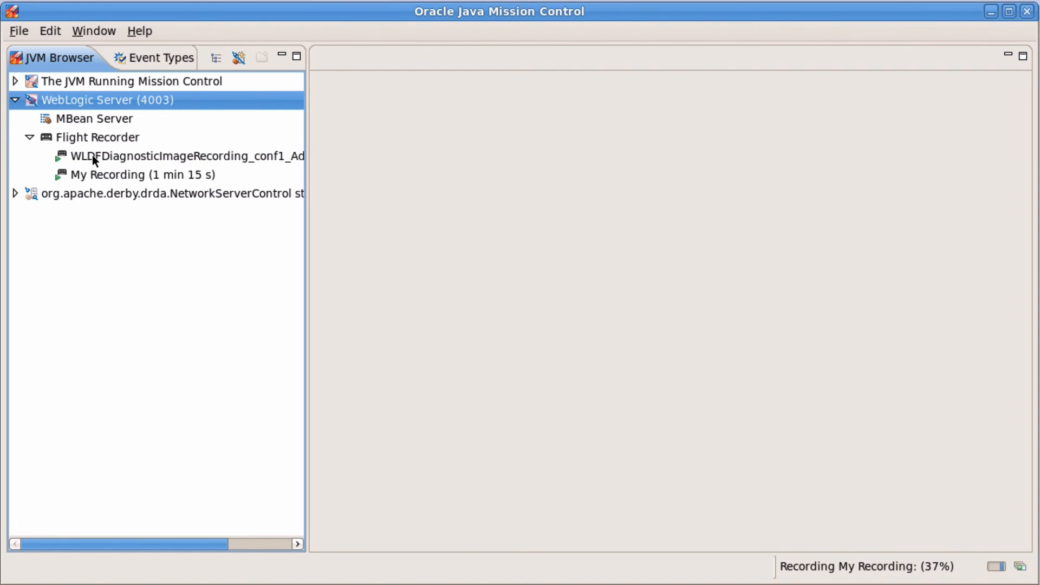
pyautogui.click(142, 174)
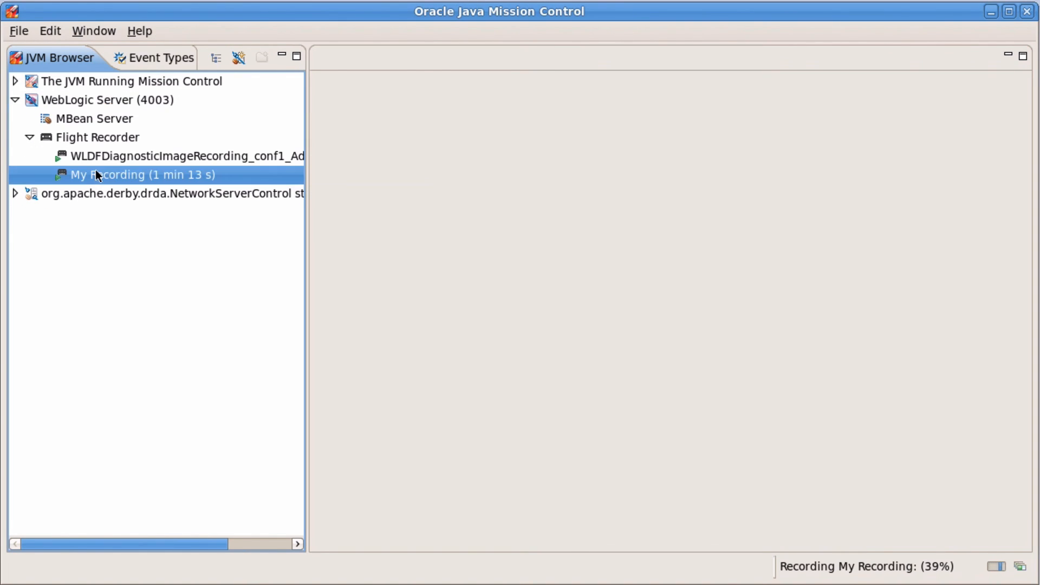
pyautogui.rightClick(106, 175)
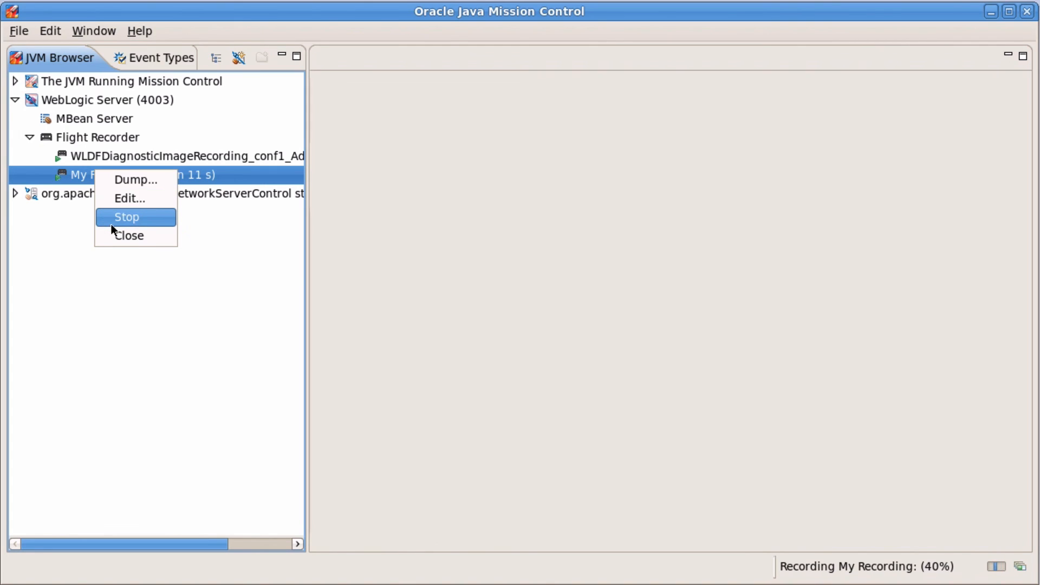
pyautogui.click(135, 179)
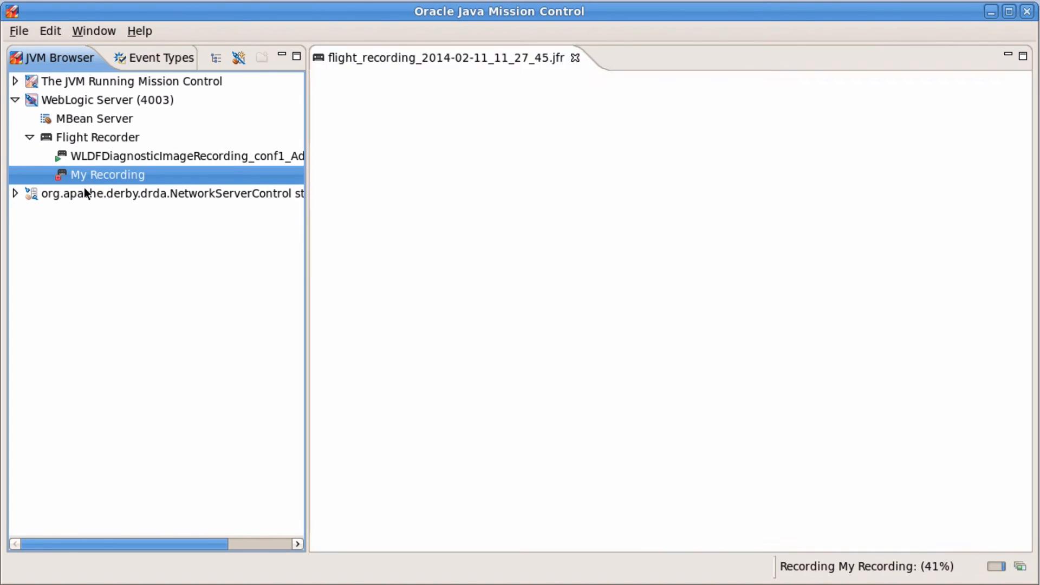
pyautogui.click(151, 57)
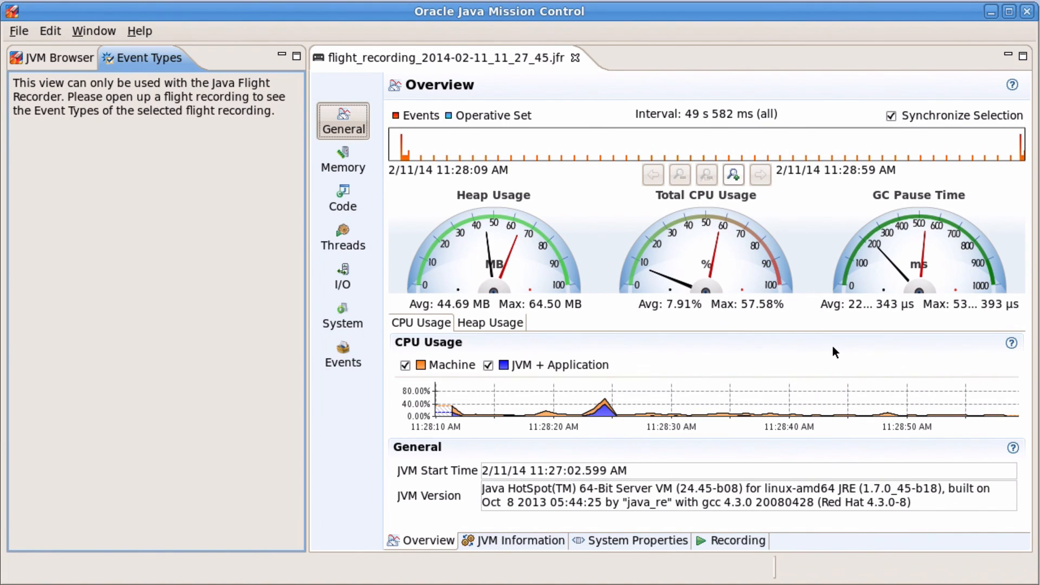
pyautogui.moveTo(805, 490)
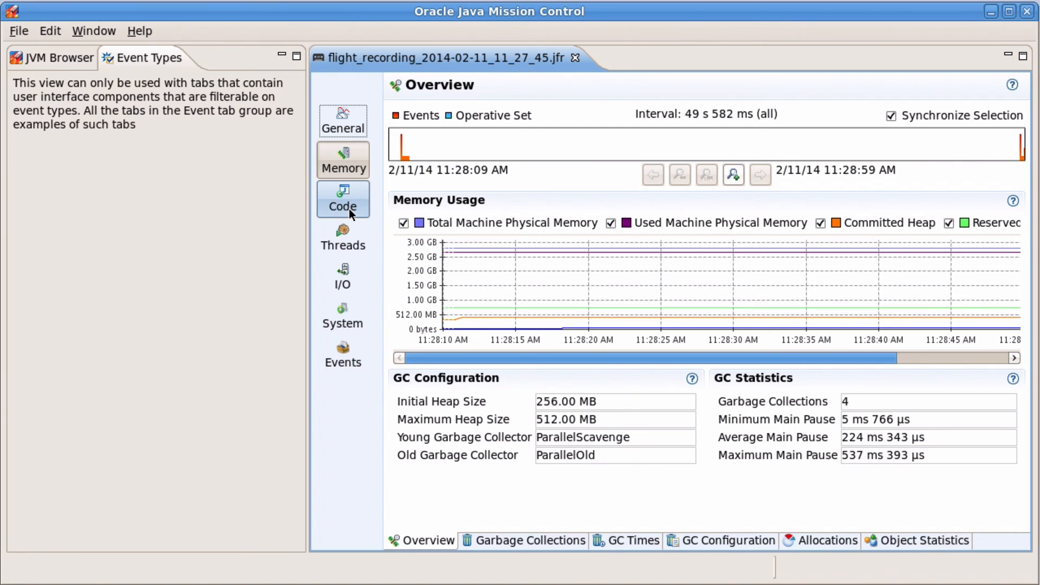
# View the recording's Code, Threads, I/O and System pages, ending on the Events overview.
pyautogui.click(343, 206)
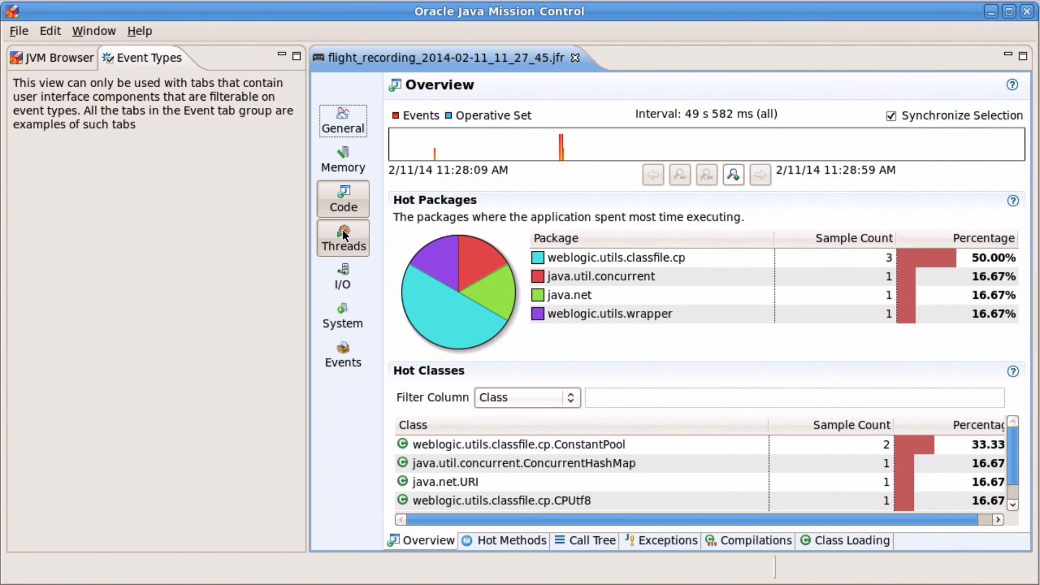
pyautogui.click(343, 237)
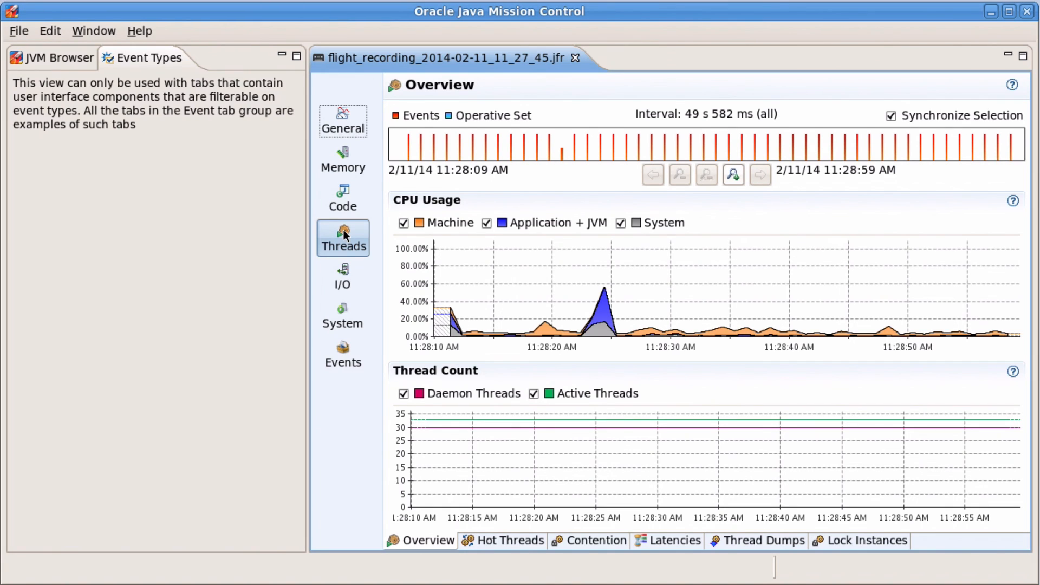
pyautogui.click(342, 276)
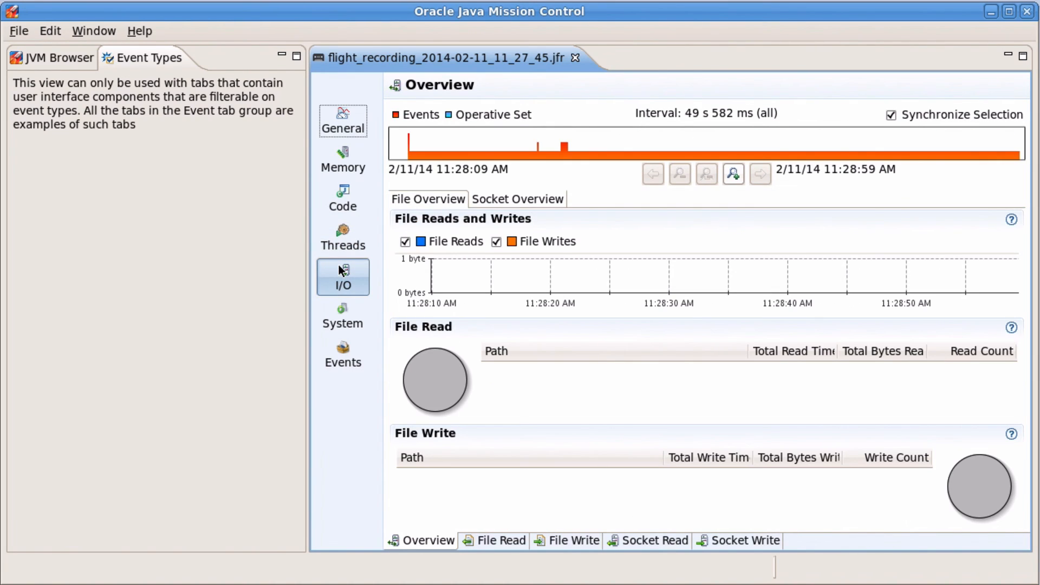
pyautogui.click(344, 315)
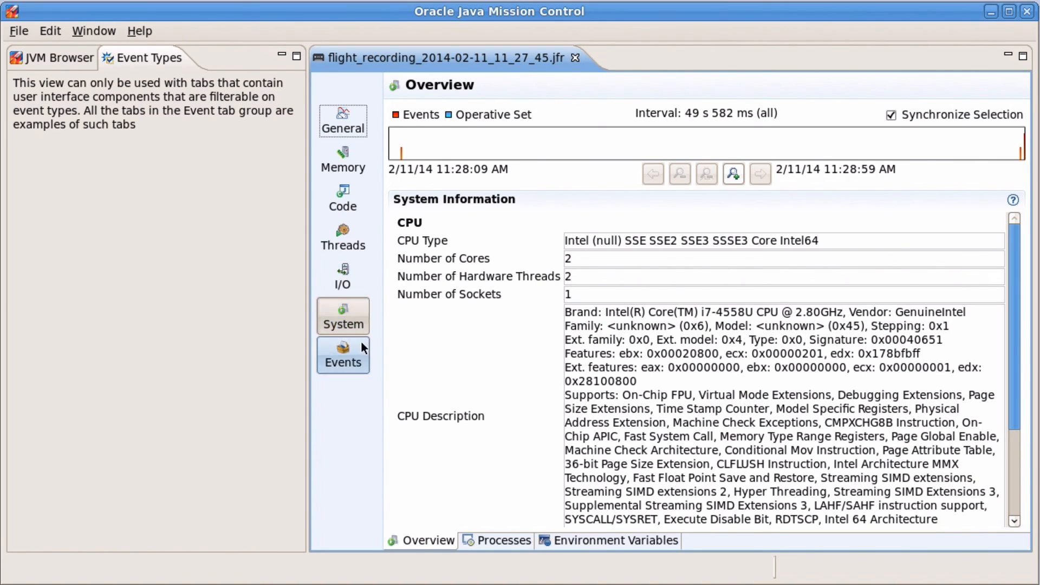
pyautogui.click(343, 355)
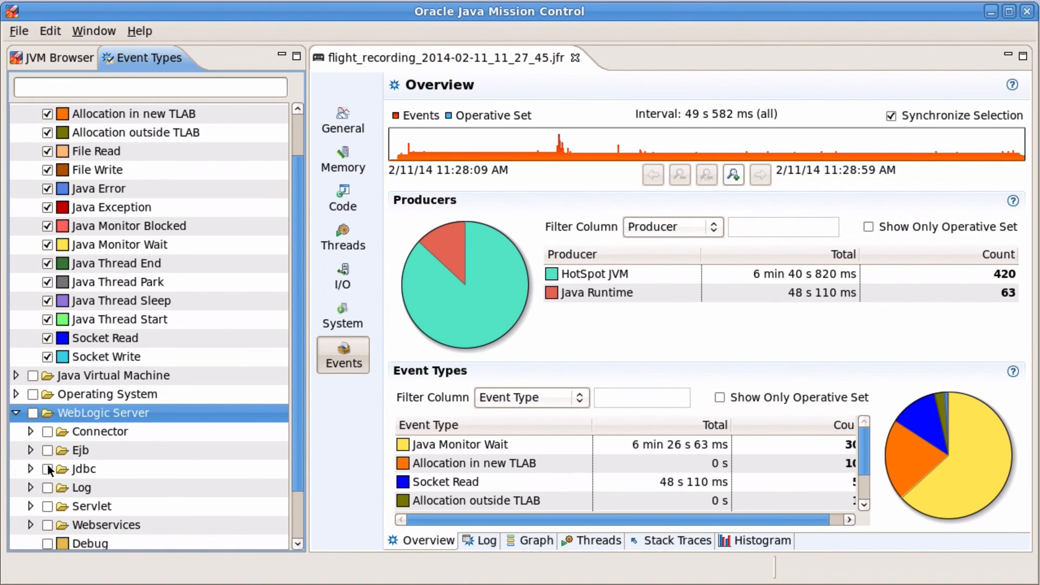
# Enable the WebLogic Server Jdbc event types and show the recording's event log.
pyautogui.click(46, 469)
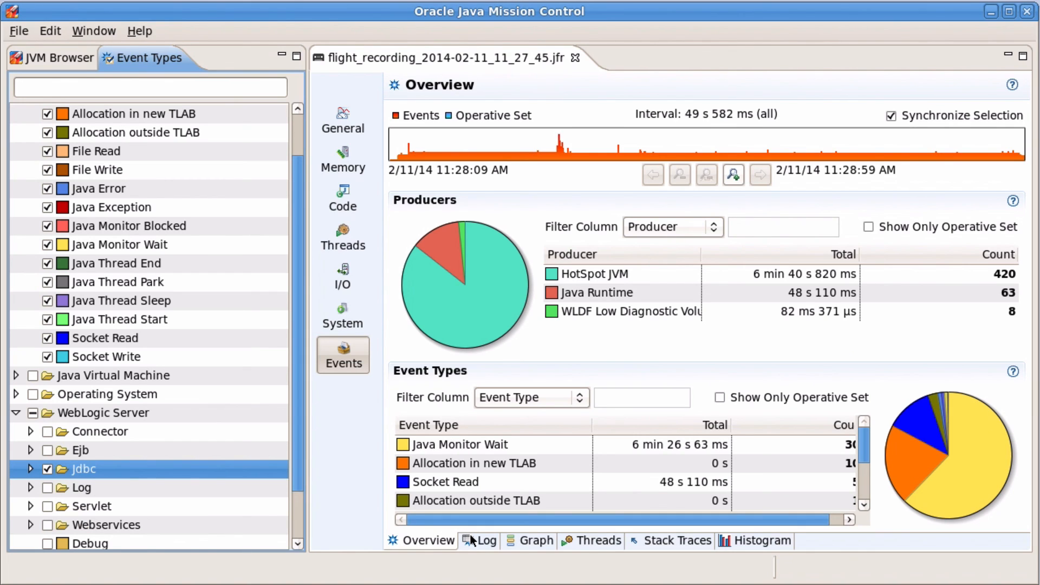
pyautogui.click(485, 540)
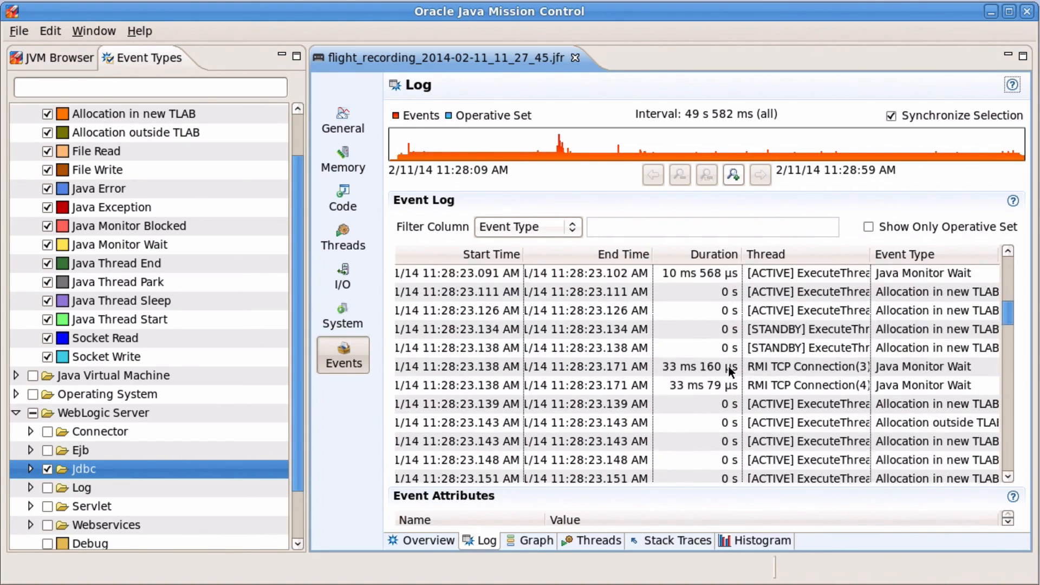
# Scroll the Event Log table down until JDBC Statement Execute rows come into view.
pyautogui.scroll(-3)
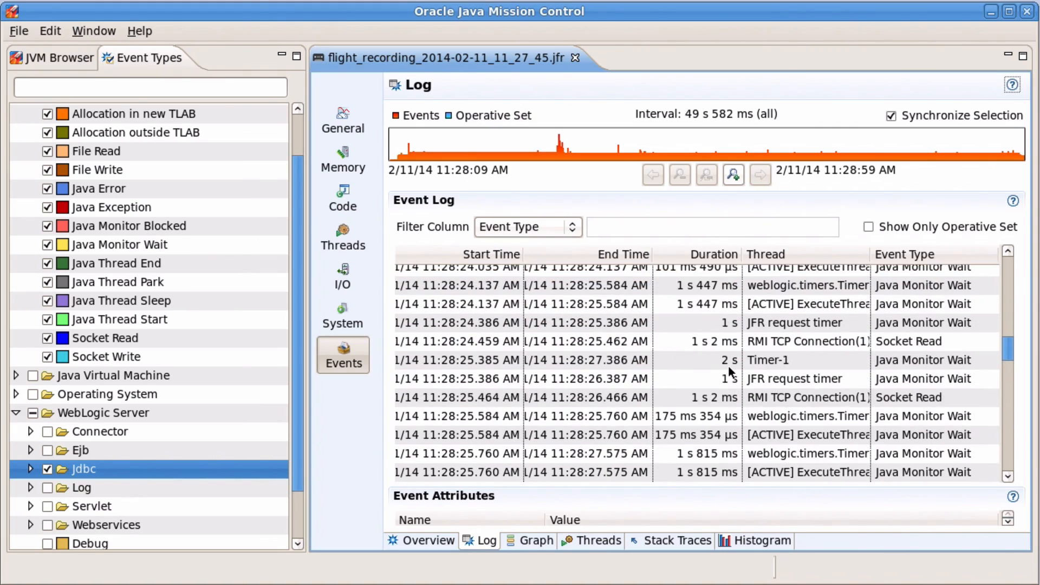
pyautogui.scroll(-3)
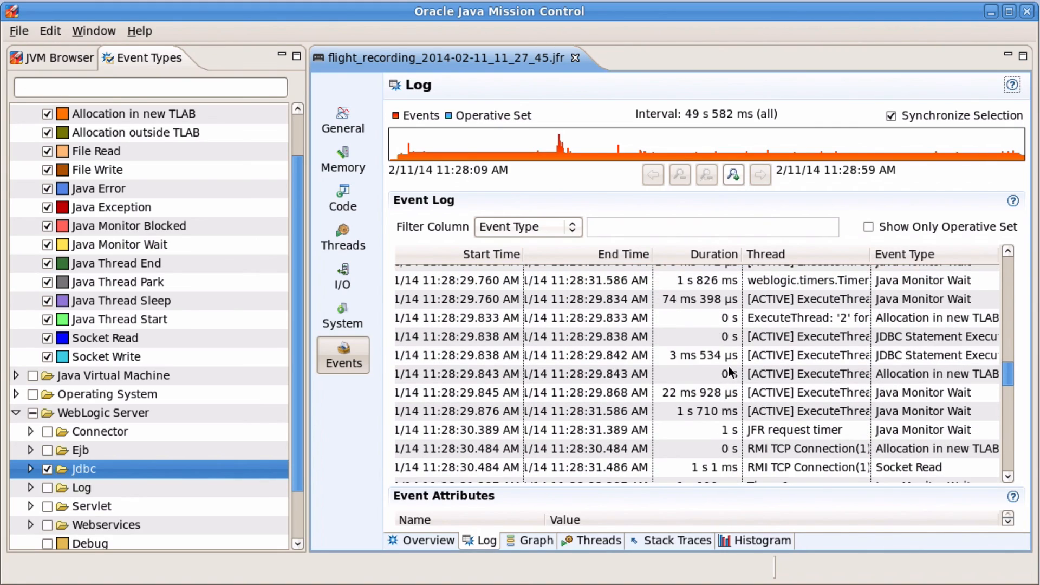
pyautogui.scroll(-3)
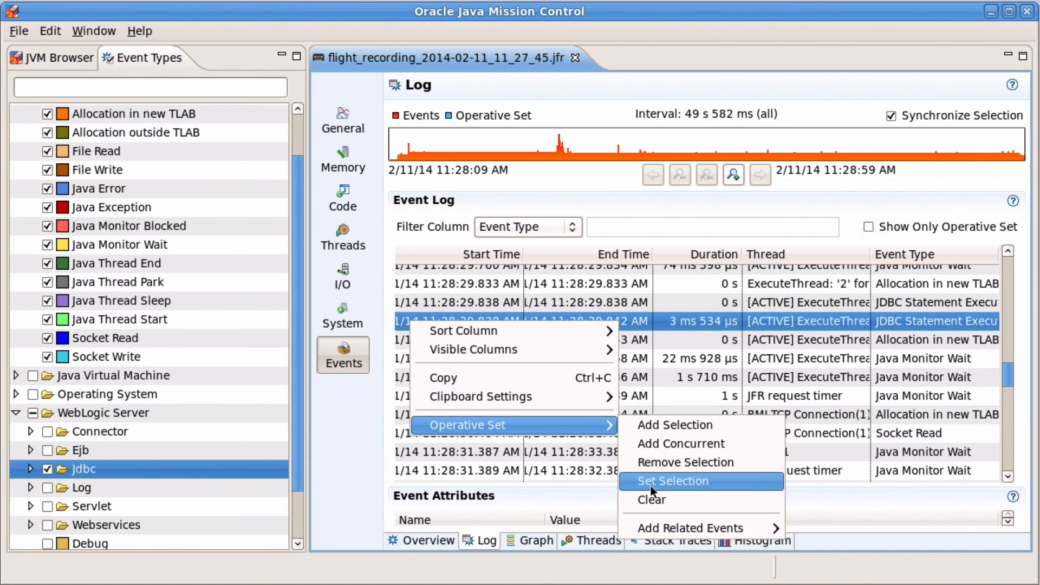
pyautogui.moveTo(691, 528)
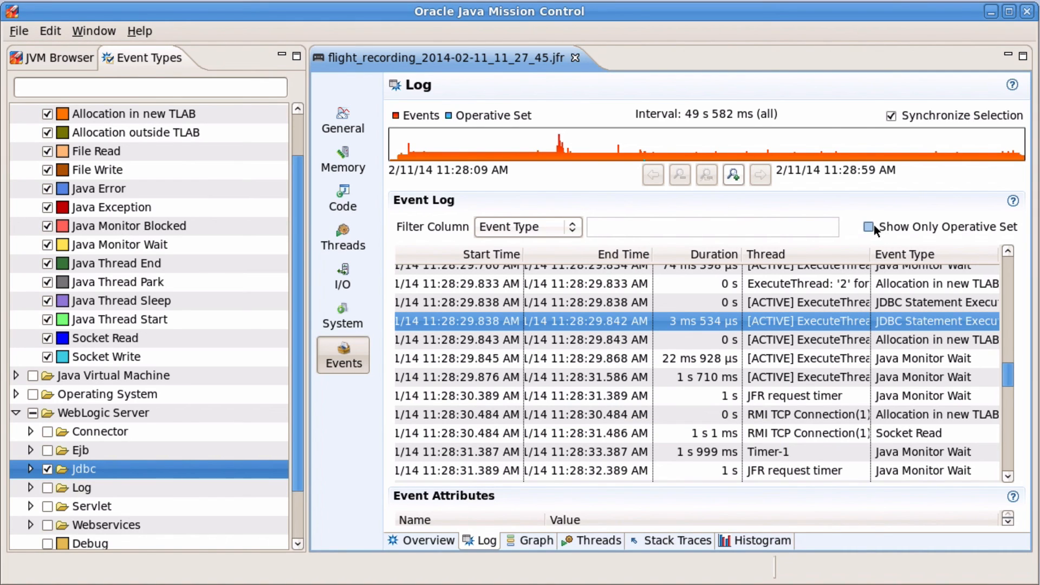
# Enable Show Only Operative Set so the log lists just the two JDBC Statement Execute events.
pyautogui.click(867, 226)
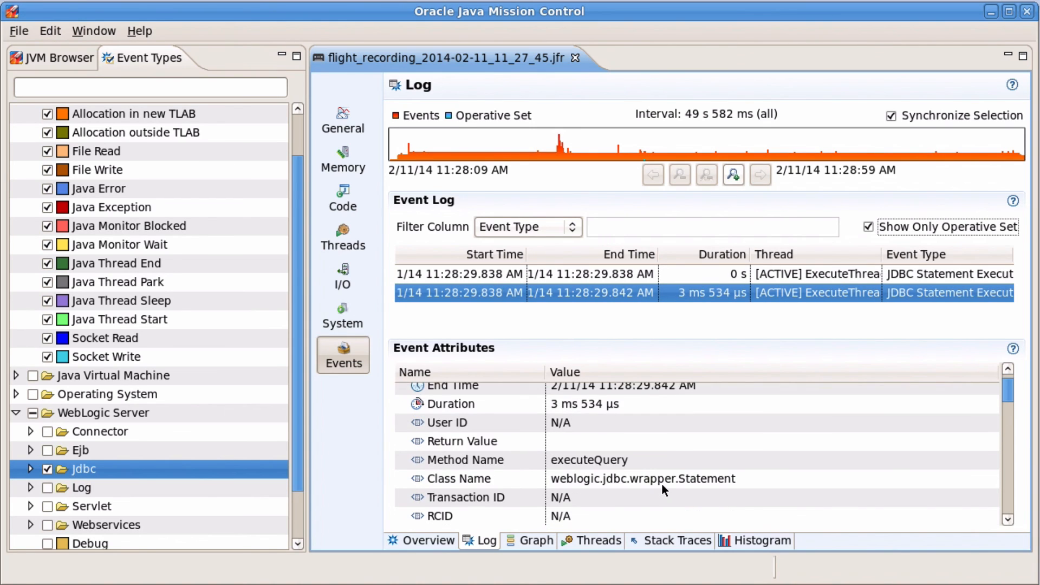
# Scroll the Event Attributes table to the SQL row selecting employee columns from employees.
pyautogui.scroll(-3)
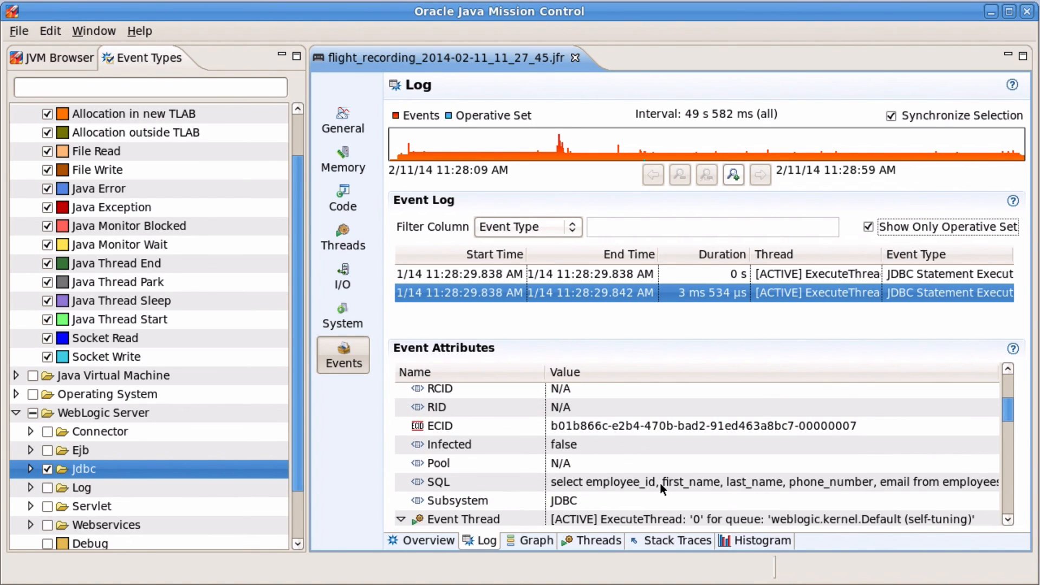
pyautogui.scroll(-3)
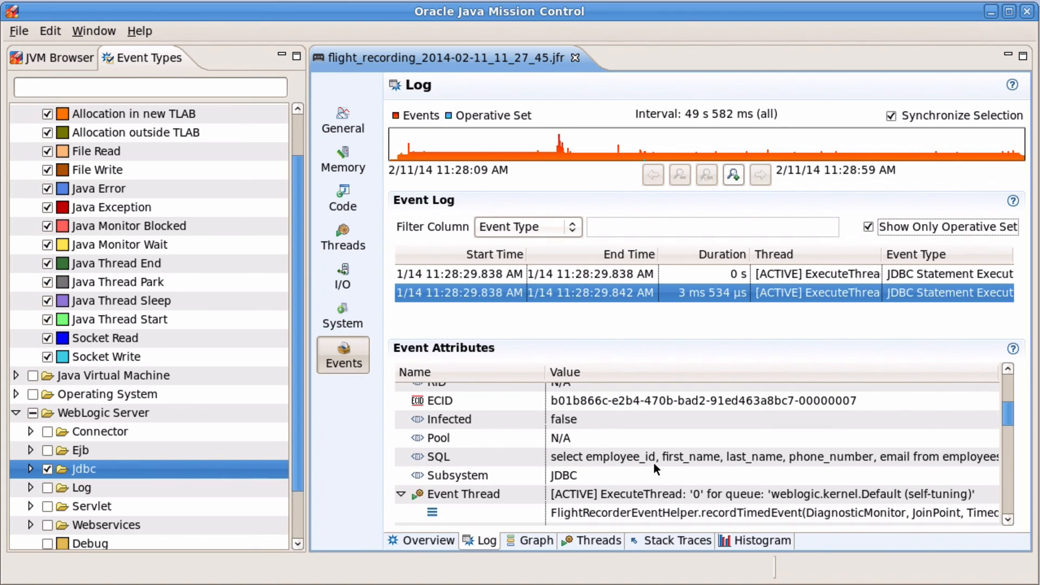